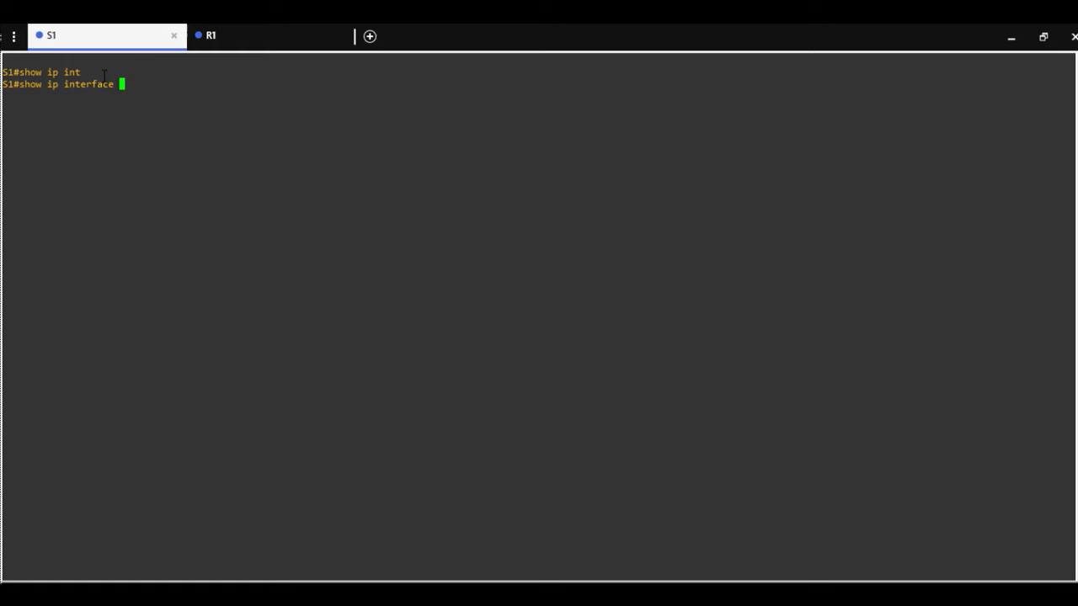
# Step: Run 'show ip interface brief' on S1 and highlight Ethernet0/0's up status
pyautogui.write('brief')
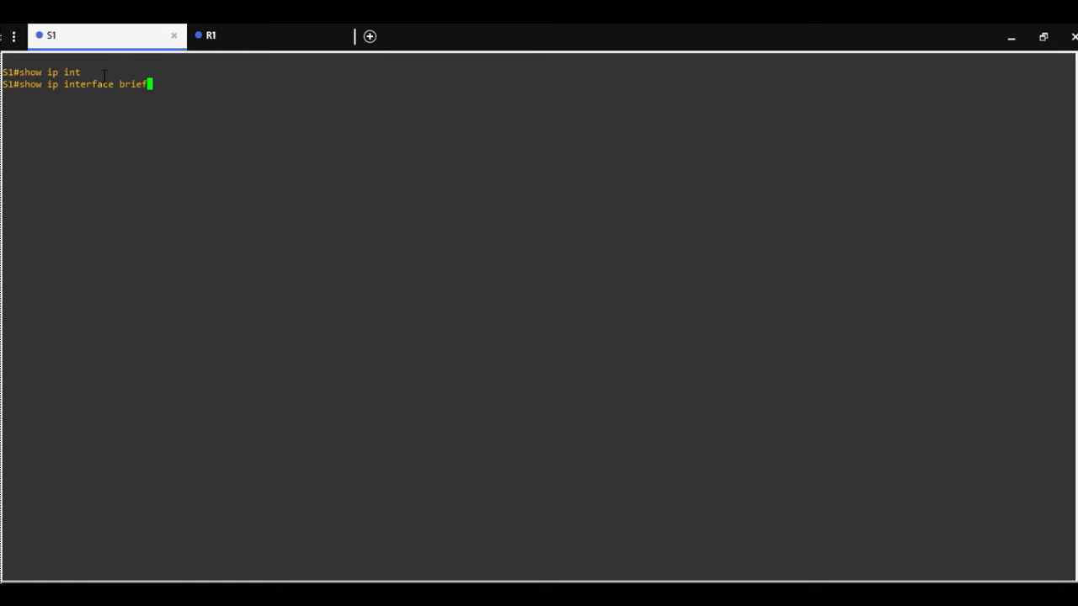
pyautogui.press('Enter')
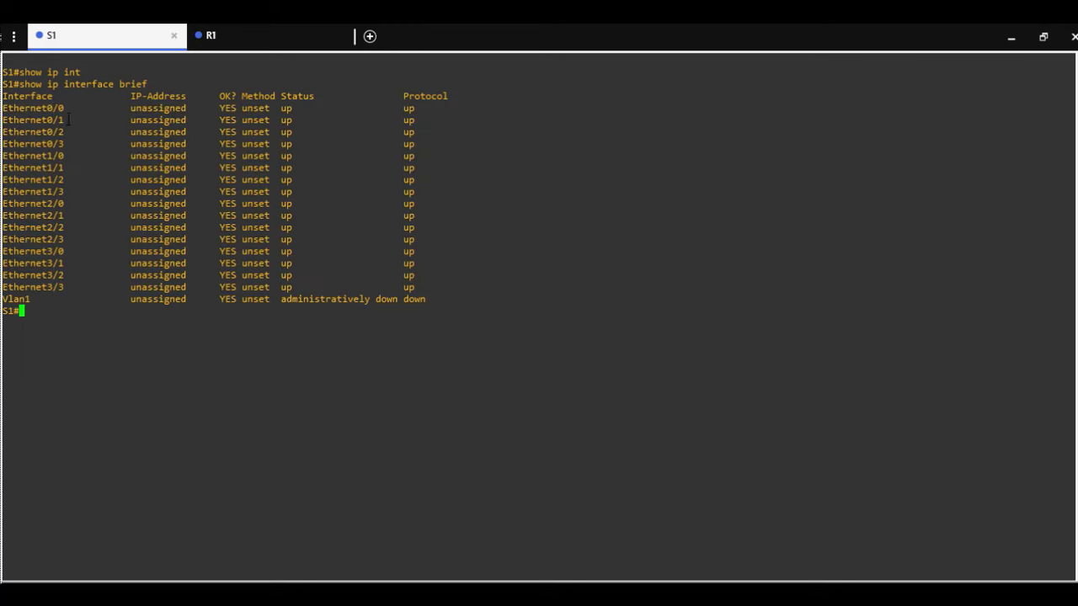
pyautogui.doubleClick(40, 108)
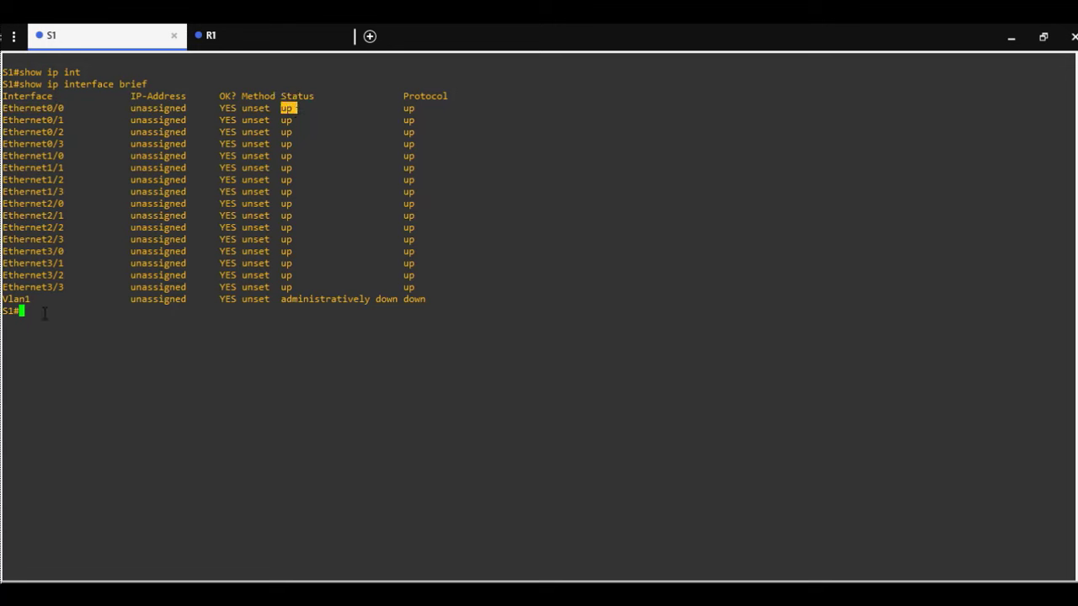
# Step: Enter configuration for S1's interface Ethernet0/0 and issue 'shutdown'
pyautogui.write('conf t')
pyautogui.write('interface ethernet')
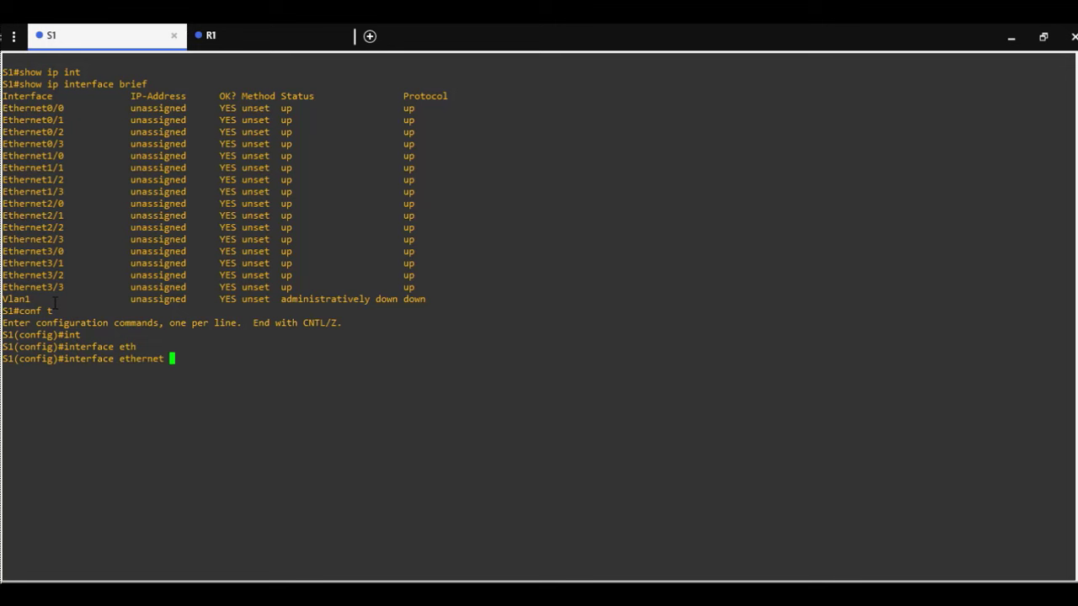
pyautogui.write('0/0')
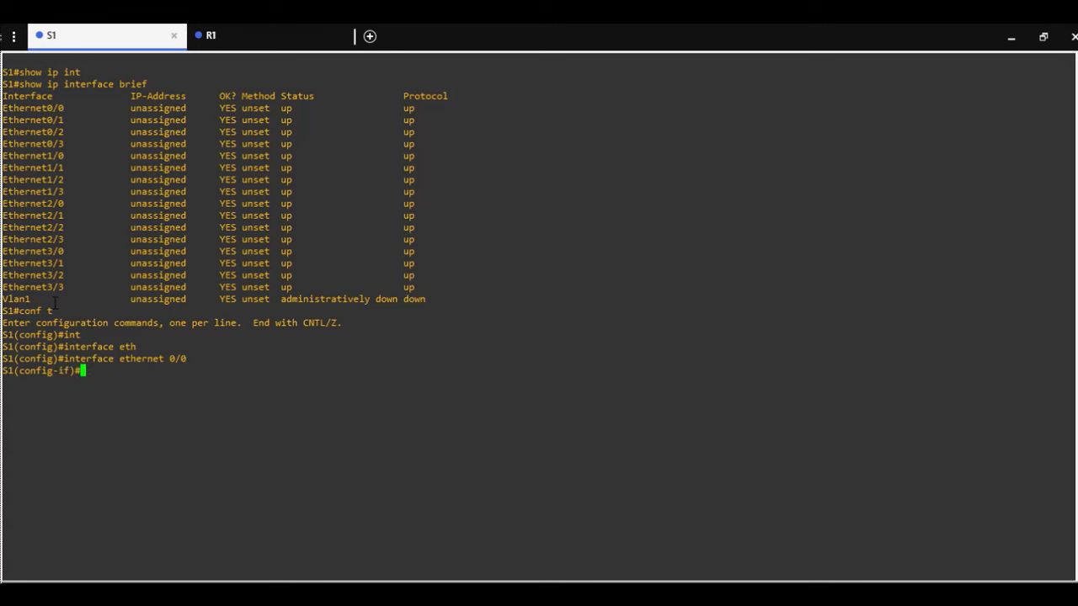
pyautogui.write('shud')
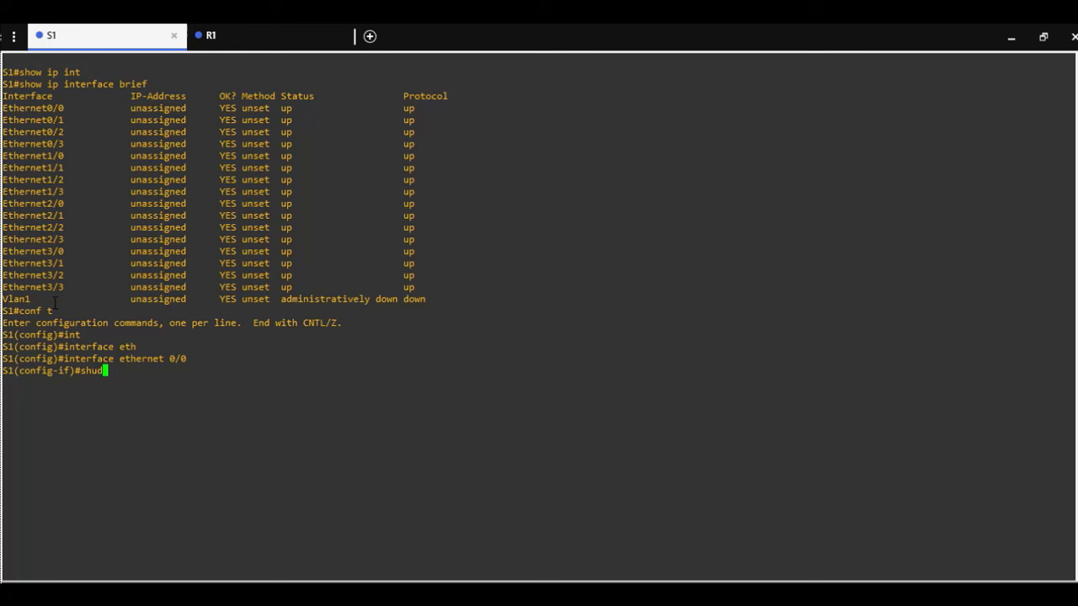
pyautogui.write('own')
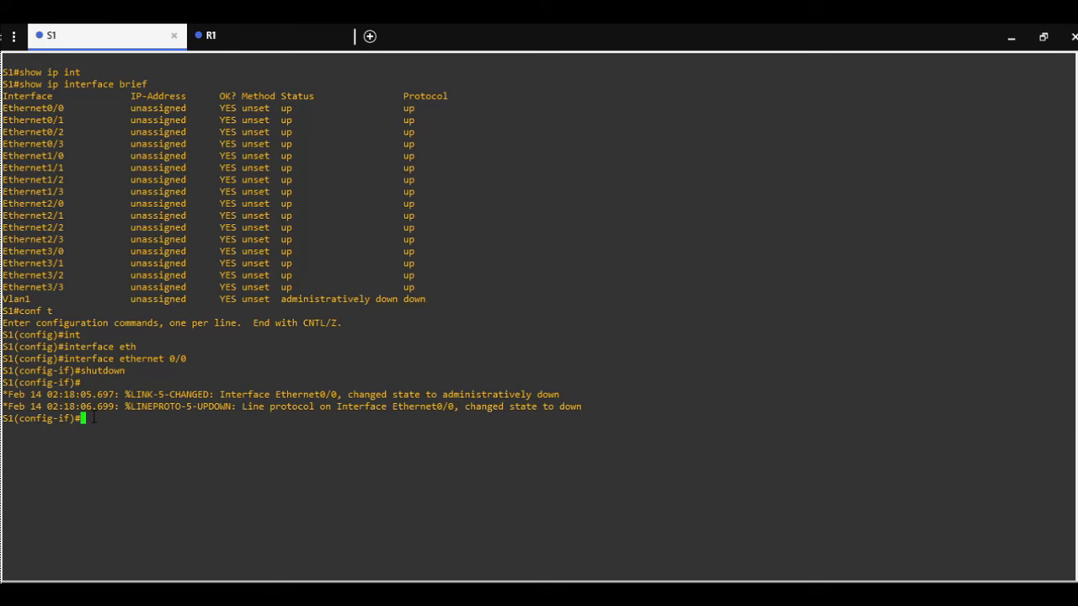
# Step: Exit configuration twice and rerun 'show ip int brief' showing Ethernet0/0 administratively down
pyautogui.write('exit')
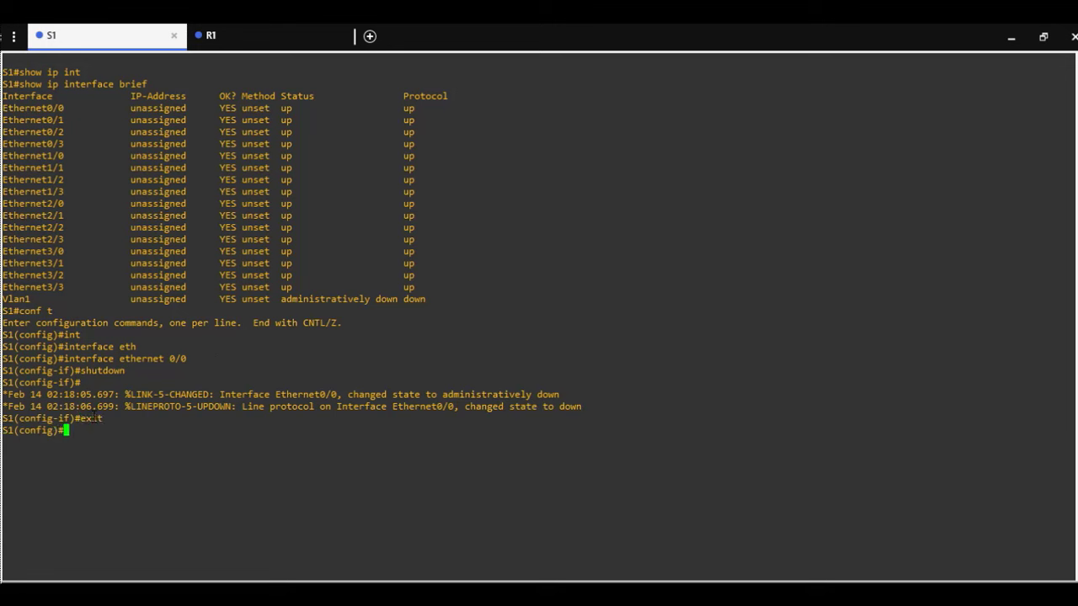
pyautogui.write('exit')
pyautogui.write('show ip int')
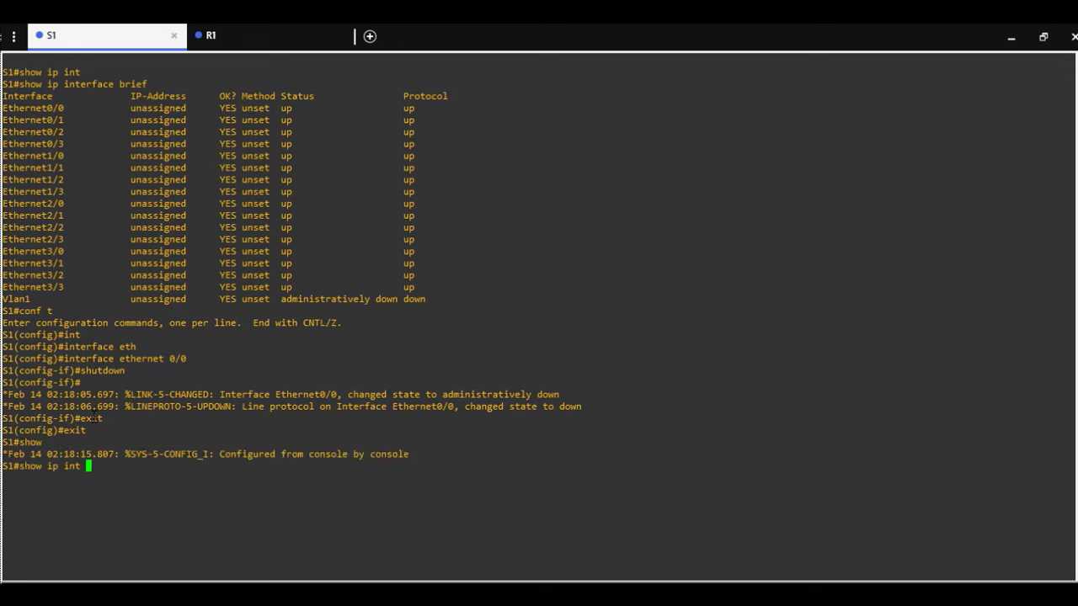
pyautogui.write('brief')
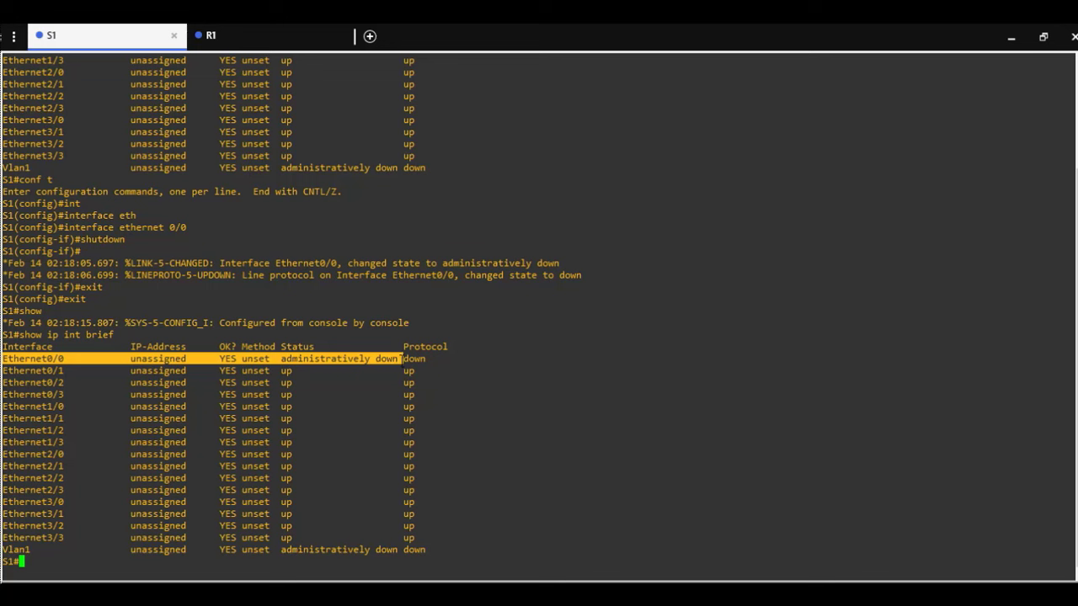
pyautogui.write('co')
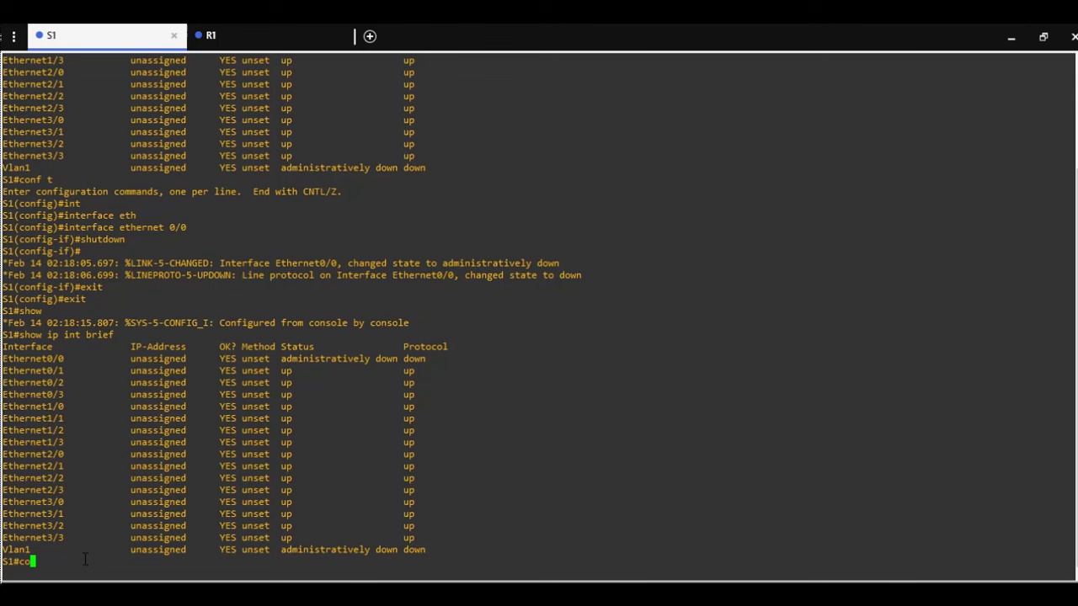
# Step: Apply 'no shutdown' to Ethernet0/0 from terminal configuration mode, then exit one level
pyautogui.write('conf')
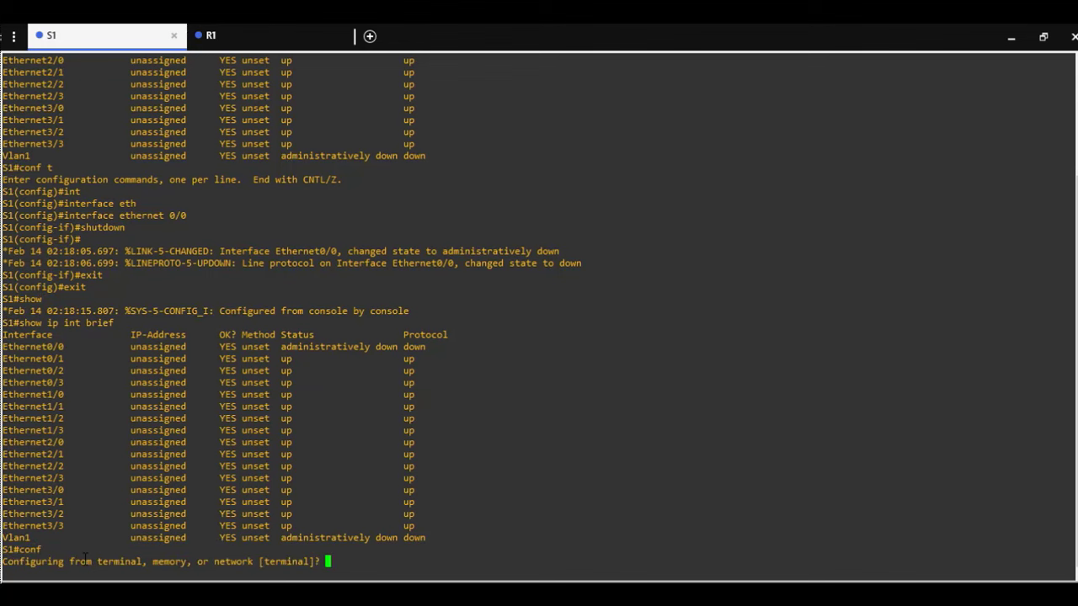
pyautogui.press('Enter')
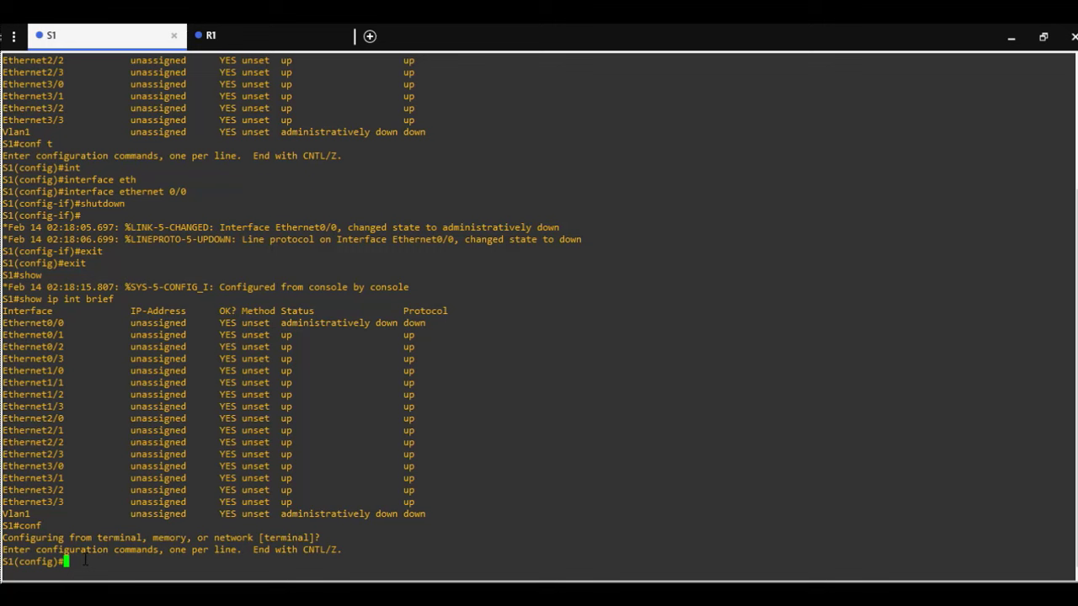
pyautogui.write('int eth0/0')
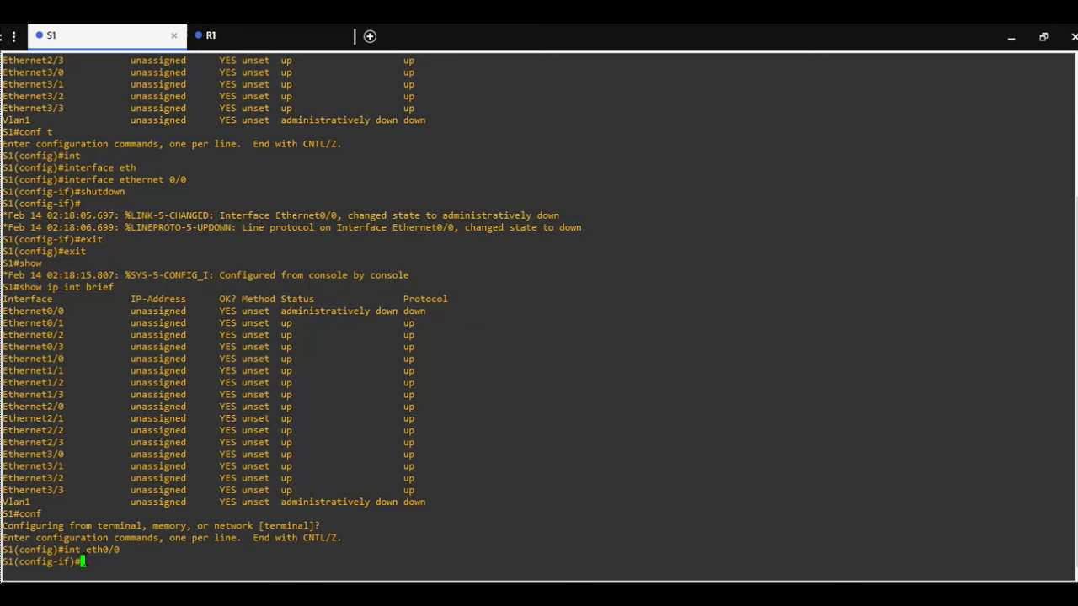
pyautogui.write('no shutdown')
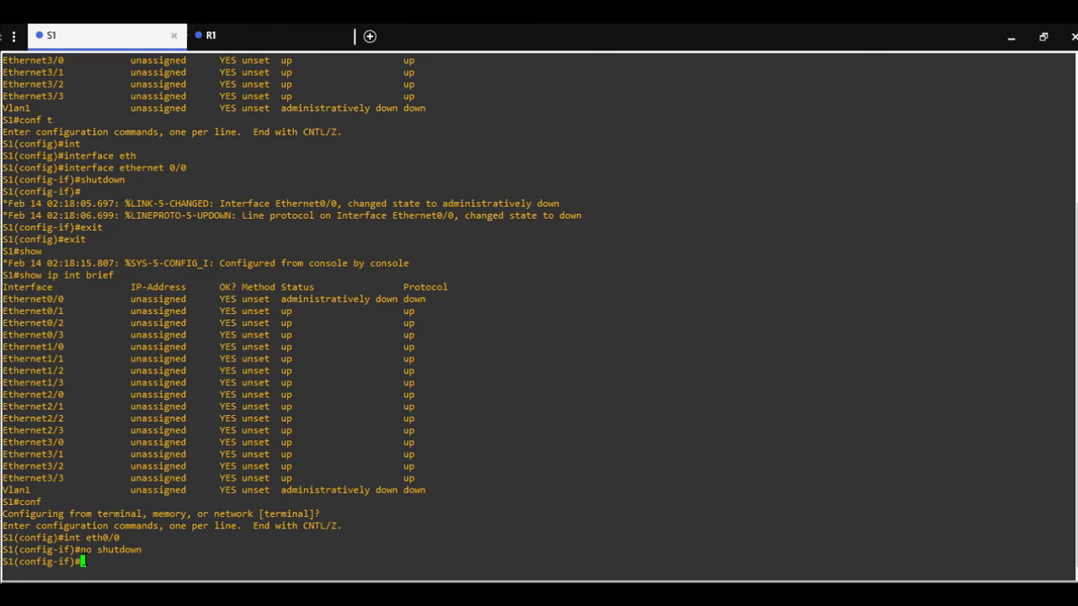
pyautogui.press('Enter')
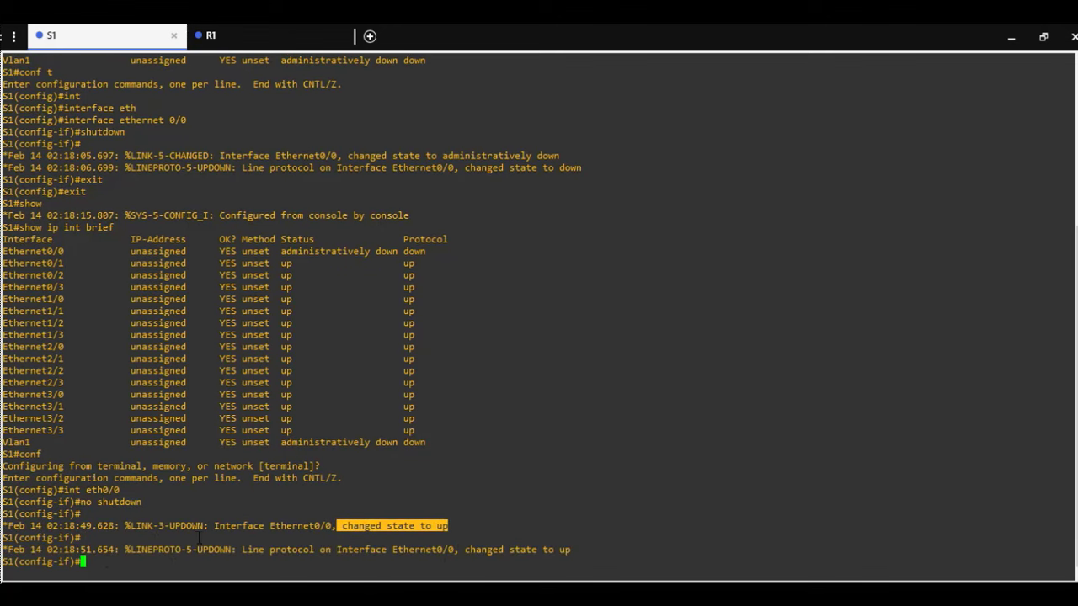
pyautogui.write('exit')
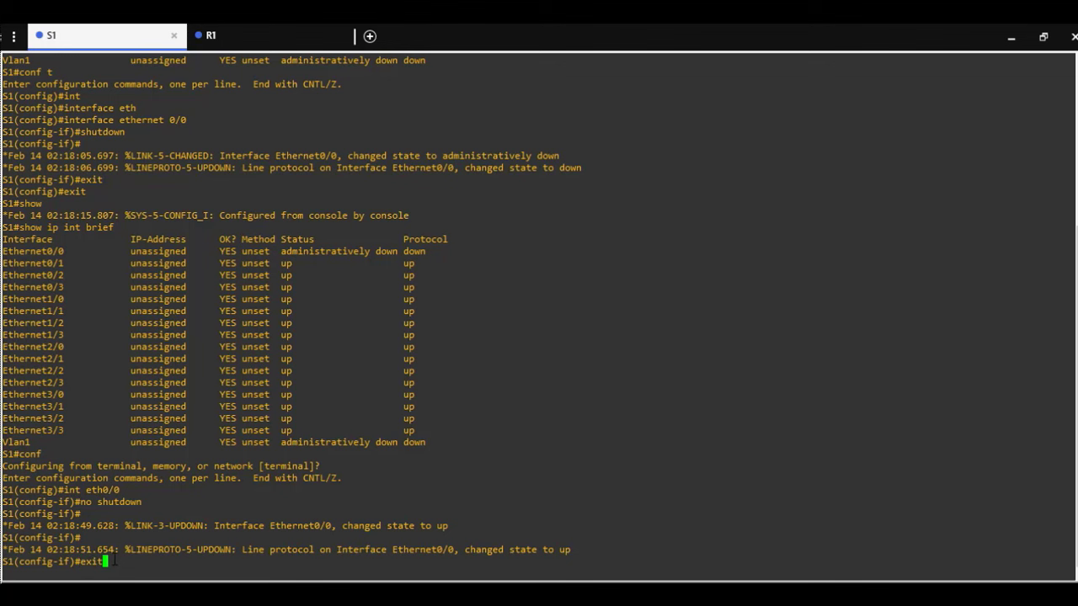
# Step: Exit to privileged mode, confirm Ethernet0/0 is up in the interface brief, and switch to R1
pyautogui.write('exit')
pyautogui.write('show')
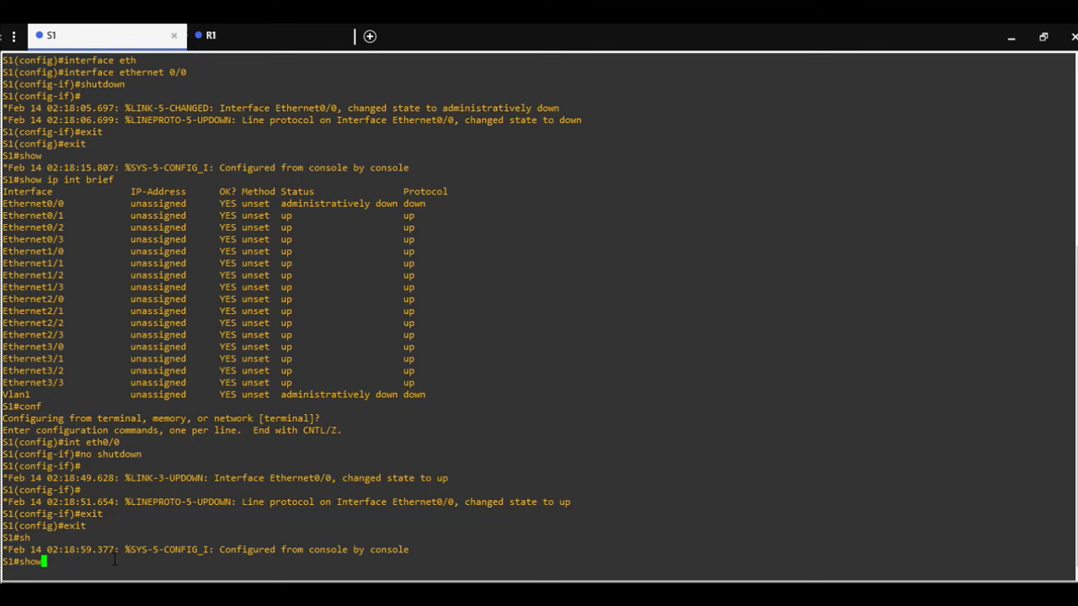
pyautogui.write('ip int brief')
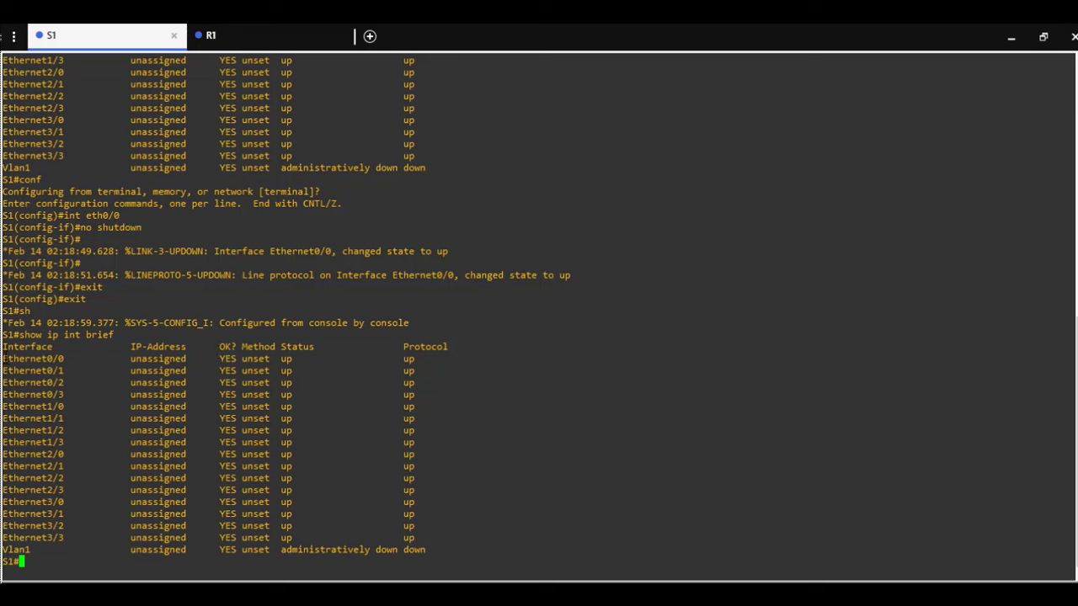
pyautogui.doubleClick(286, 358)
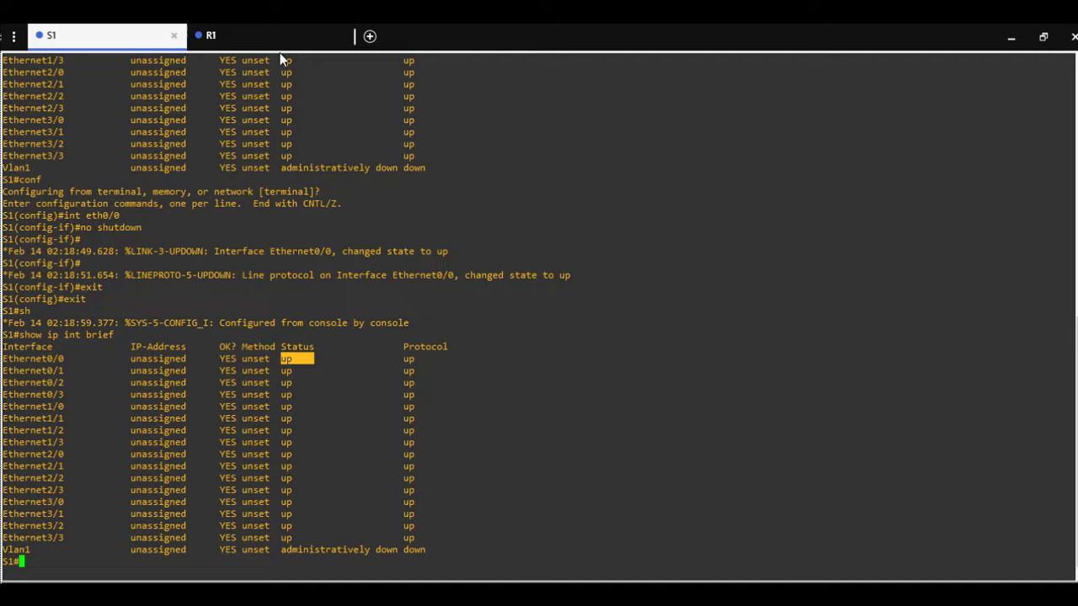
pyautogui.click(215, 35)
pyautogui.write('show ip')
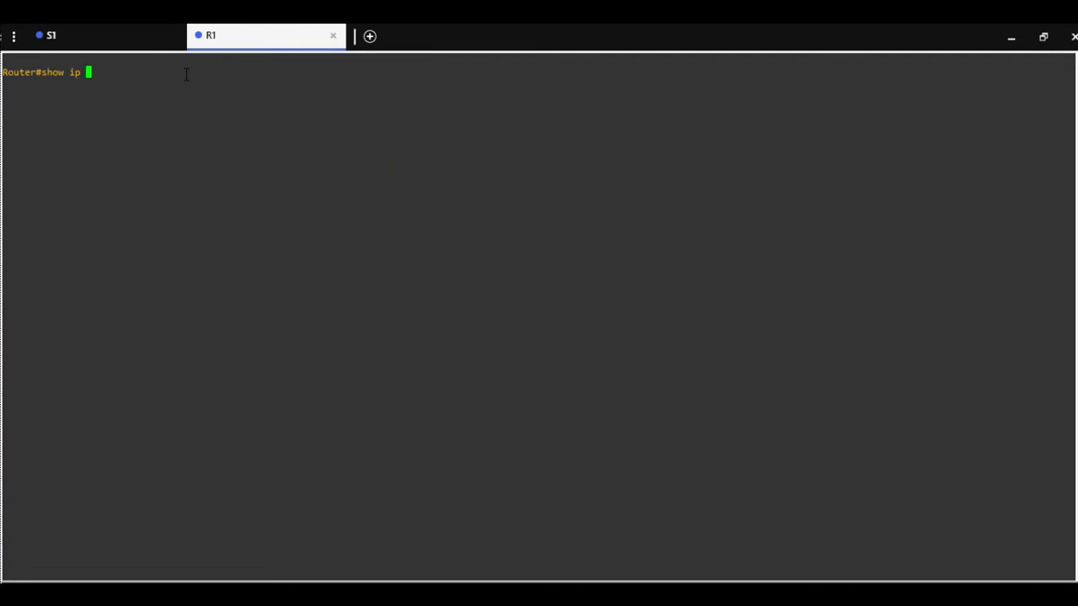
# Step: Run 'show ip int brief' on R1 and mark the administratively down GigabitEthernet ports
pyautogui.write('int brief')
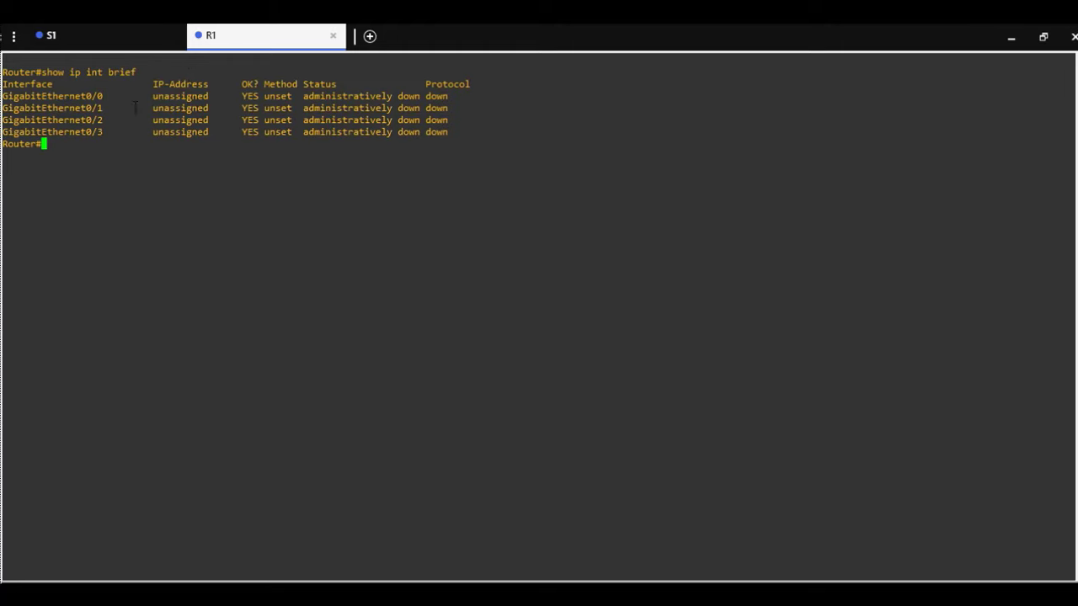
pyautogui.doubleClick(51, 108)
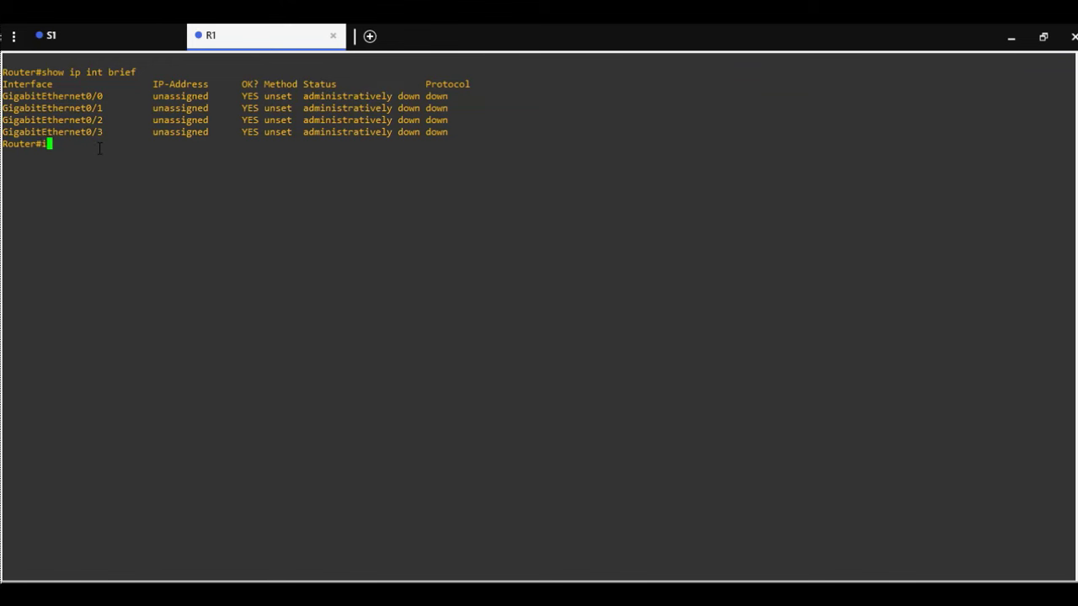
# Step: Apply 'no shutdown' to R1's GigabitEthernet0/0 in configuration mode and exit to privileged mode
pyautogui.write('int')
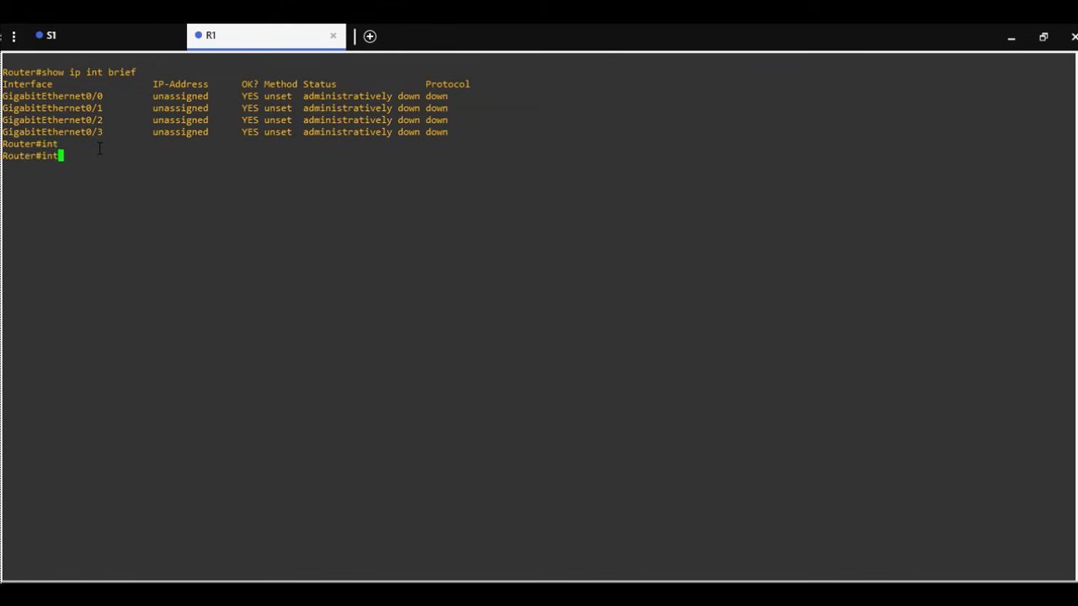
pyautogui.write('conf')
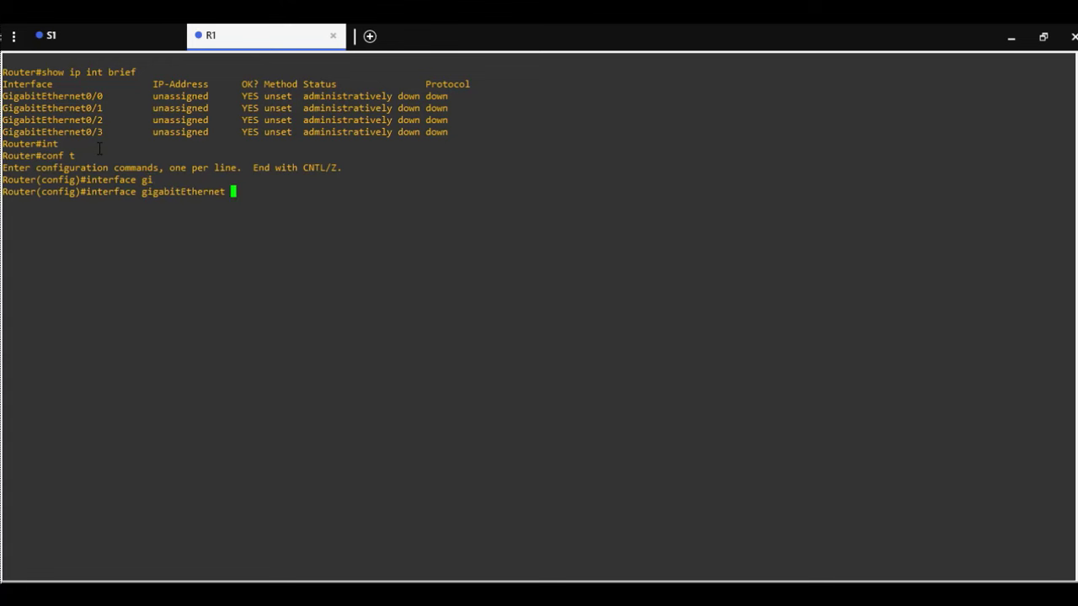
pyautogui.write('0/0')
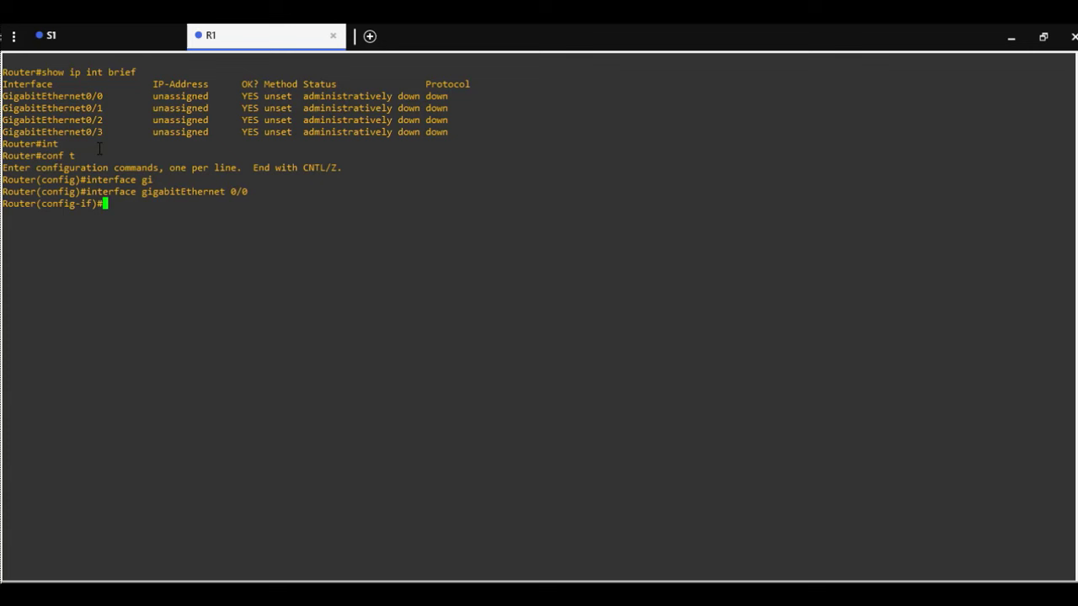
pyautogui.write('no shutdown')
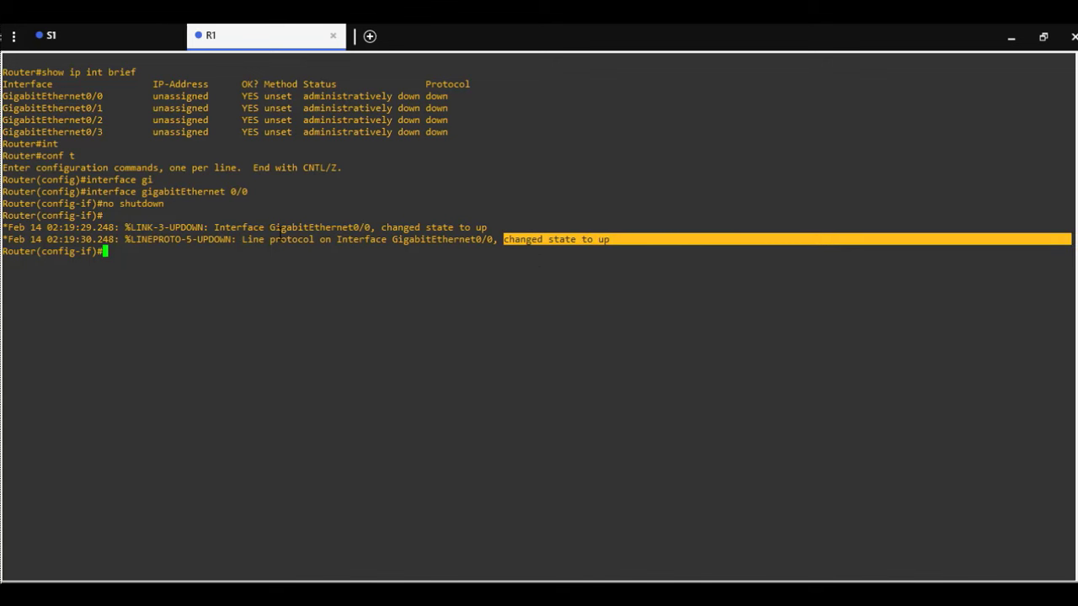
pyautogui.write('exit')
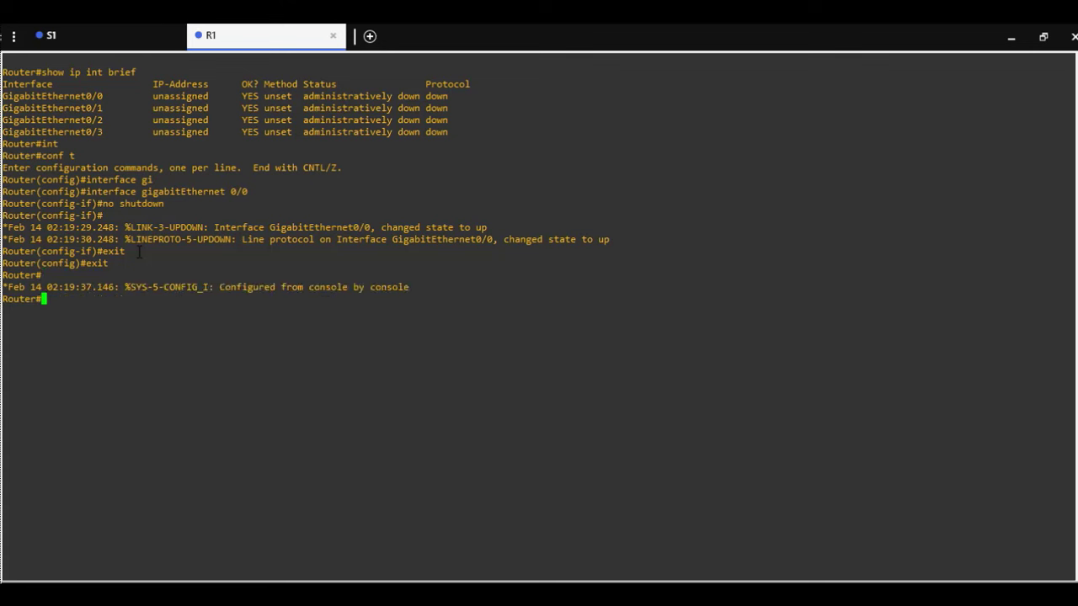
# Step: Rerun 'show ip int brief' on R1 to check GigabitEthernet0/0 is up/up
pyautogui.write('show ip int brief')
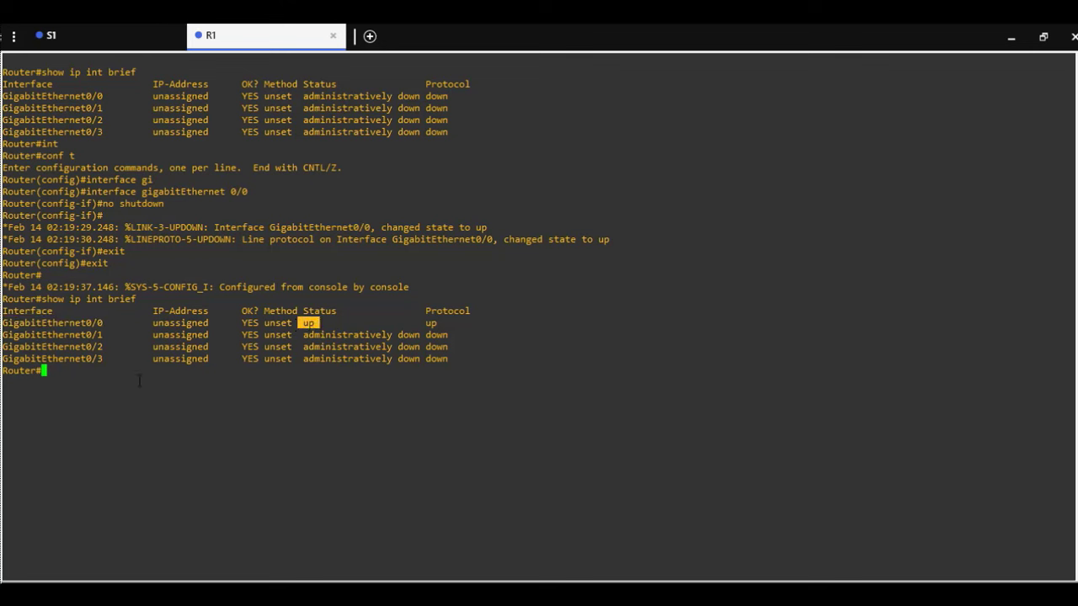
pyautogui.write('ip')
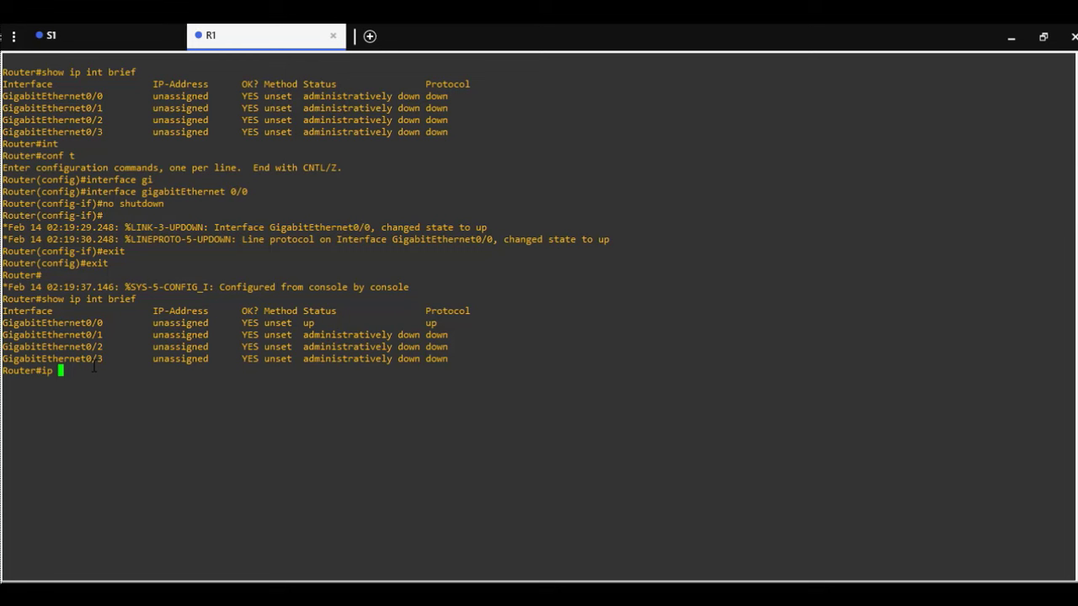
# Step: Apply 'shutdown' to R1's GigabitEthernet0/0, exit, and rerun the interface brief
pyautogui.write('conf t')
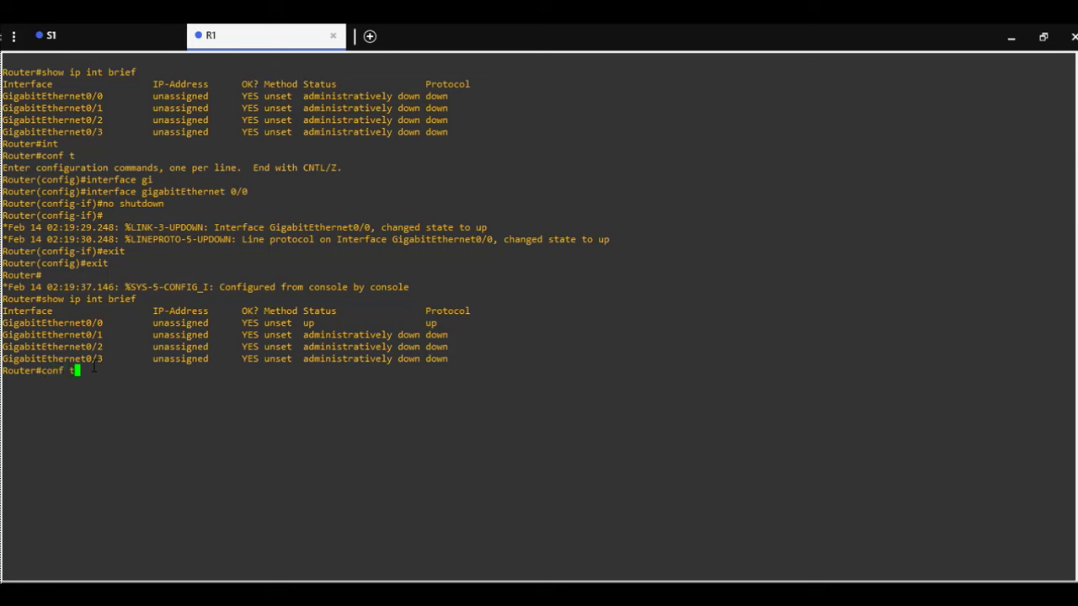
pyautogui.write('int')
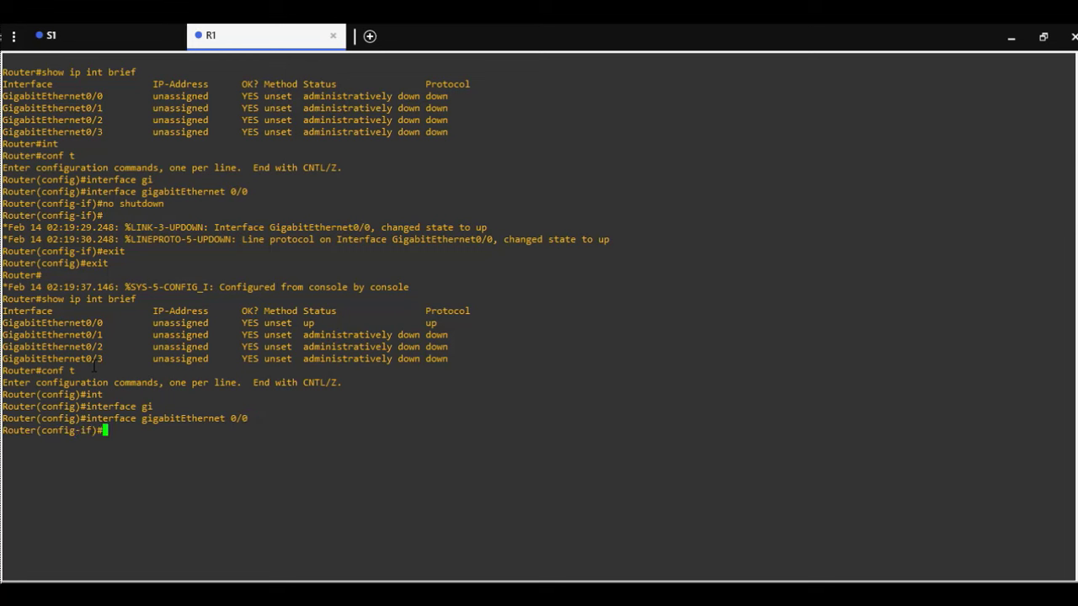
pyautogui.write('shutdown')
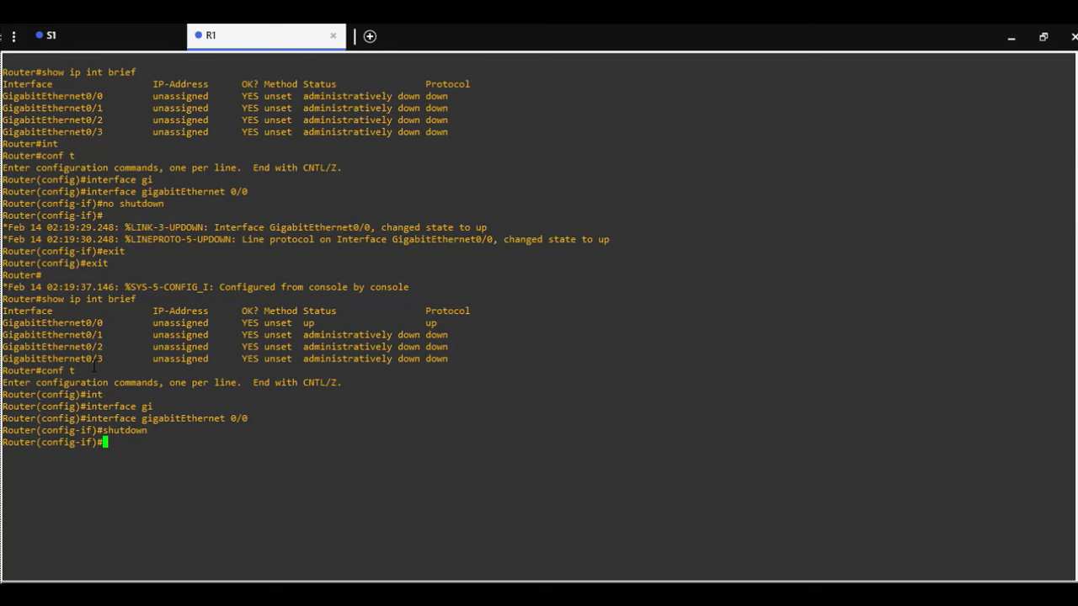
pyautogui.press('Enter')
pyautogui.write('show ip')
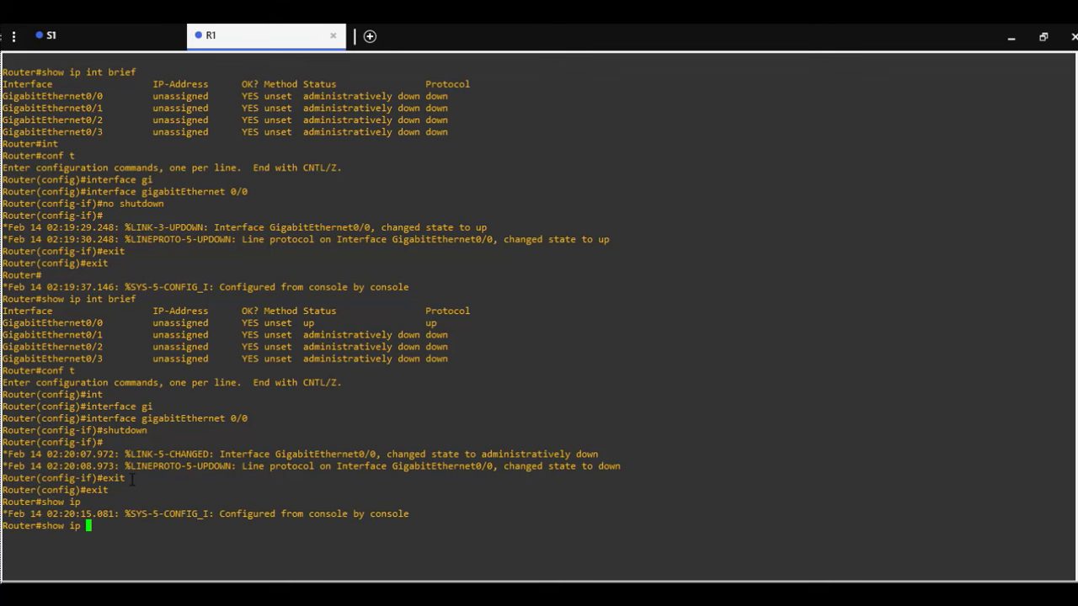
pyautogui.write('int brief')
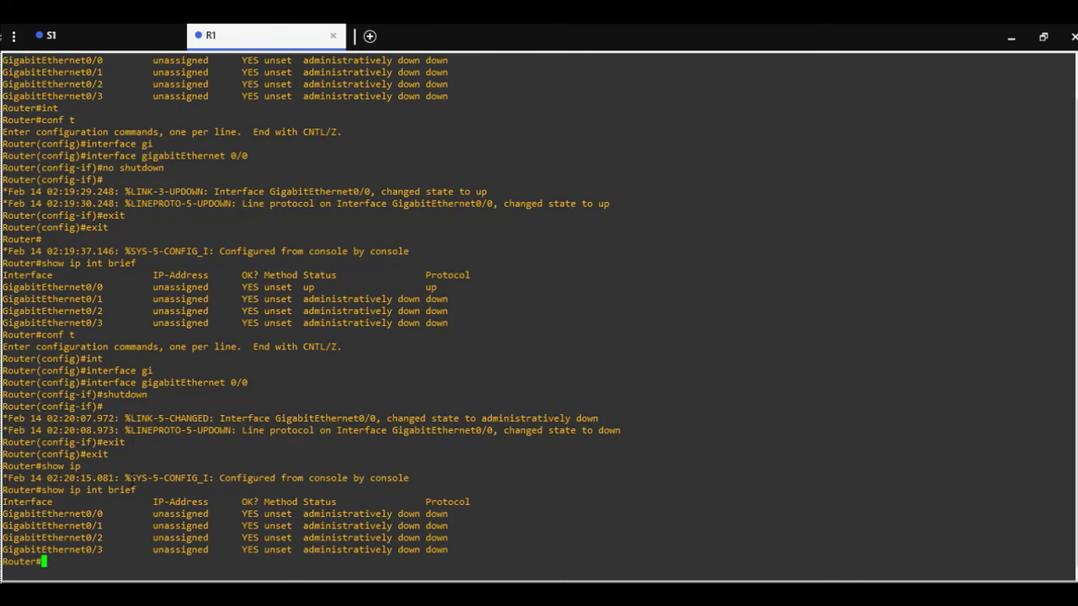